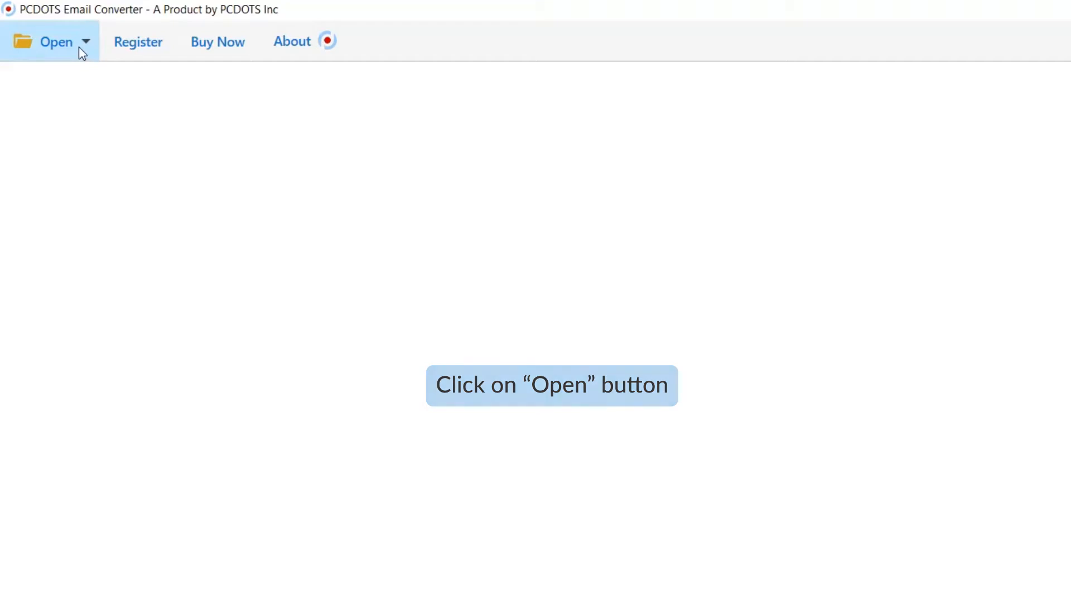
Load the configured Thunderbird account from the Open menu's Thunderbird Accounts option.
click(55, 40)
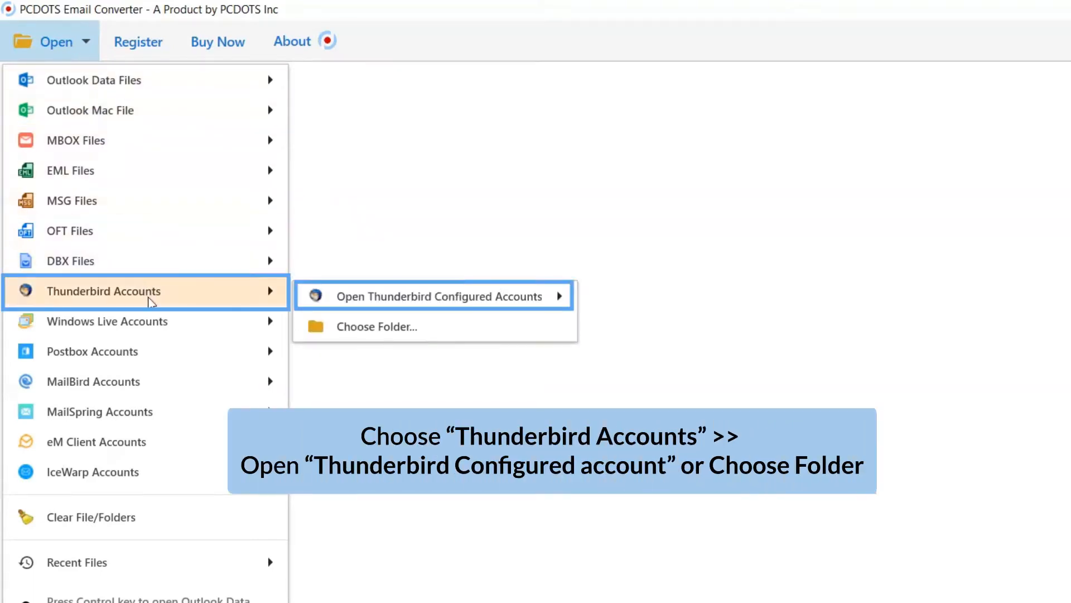
mouse_move(437, 295)
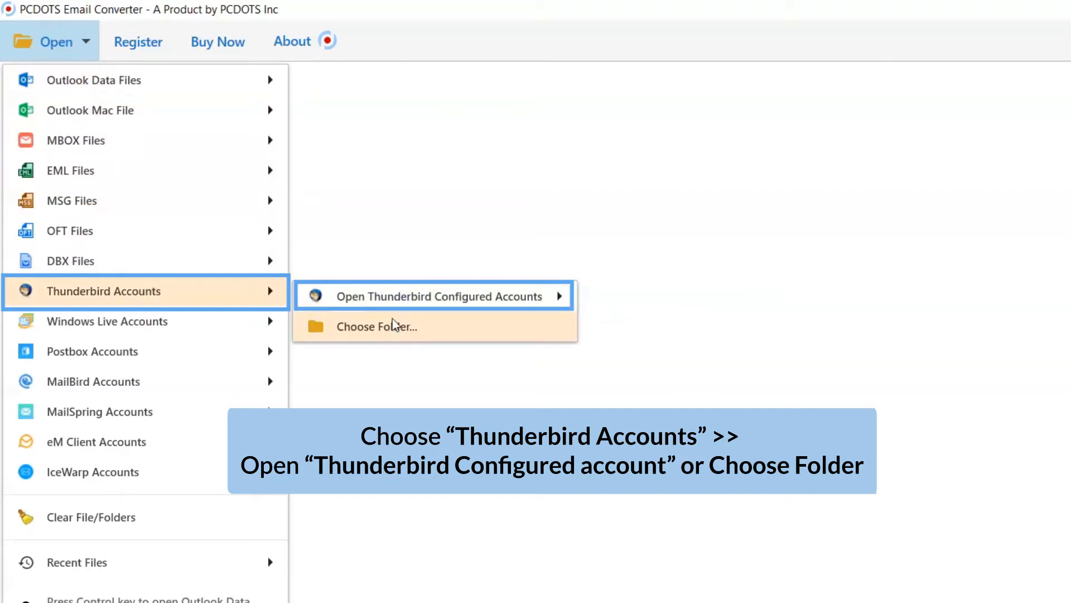
mouse_move(442, 296)
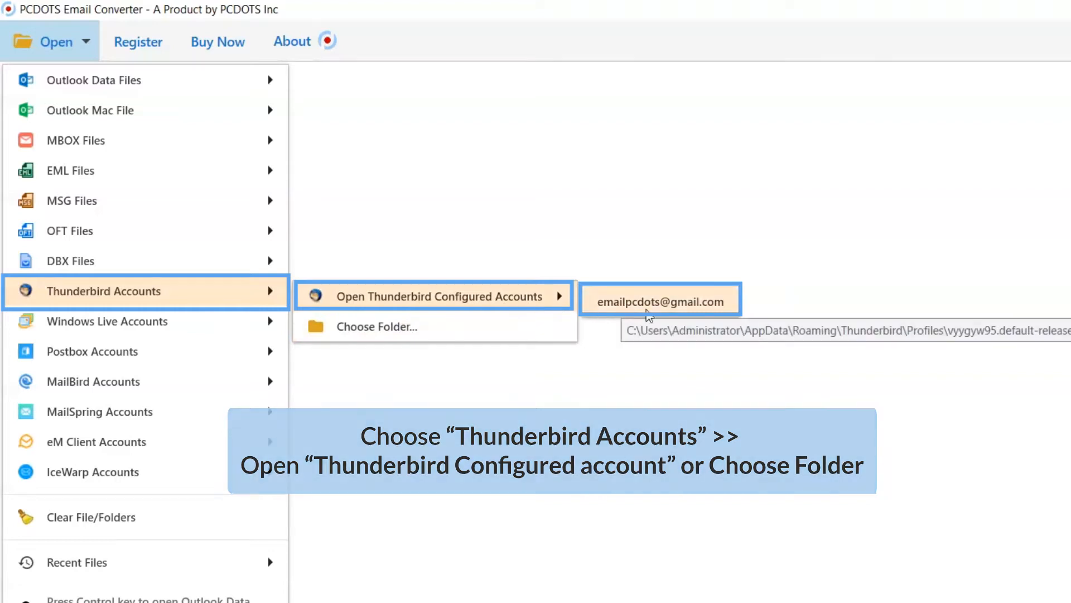
click(659, 299)
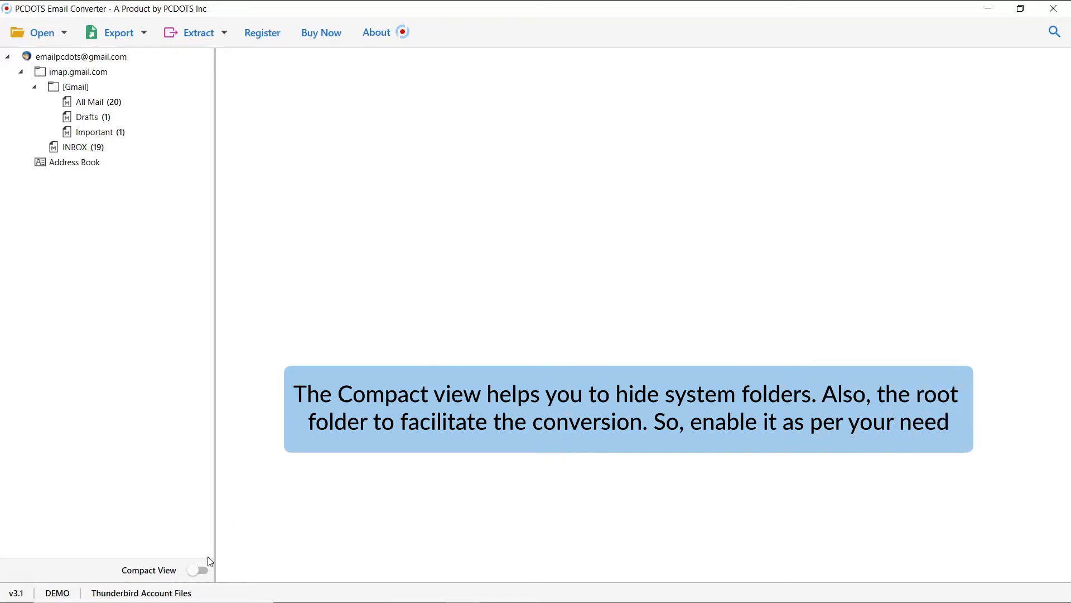
mouse_move(198, 571)
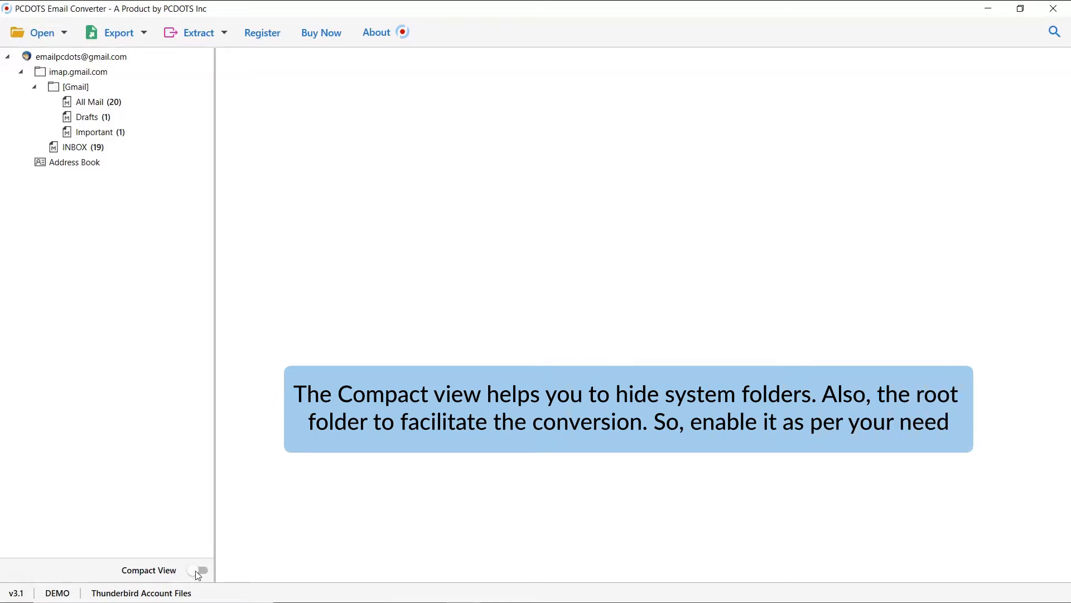
click(198, 569)
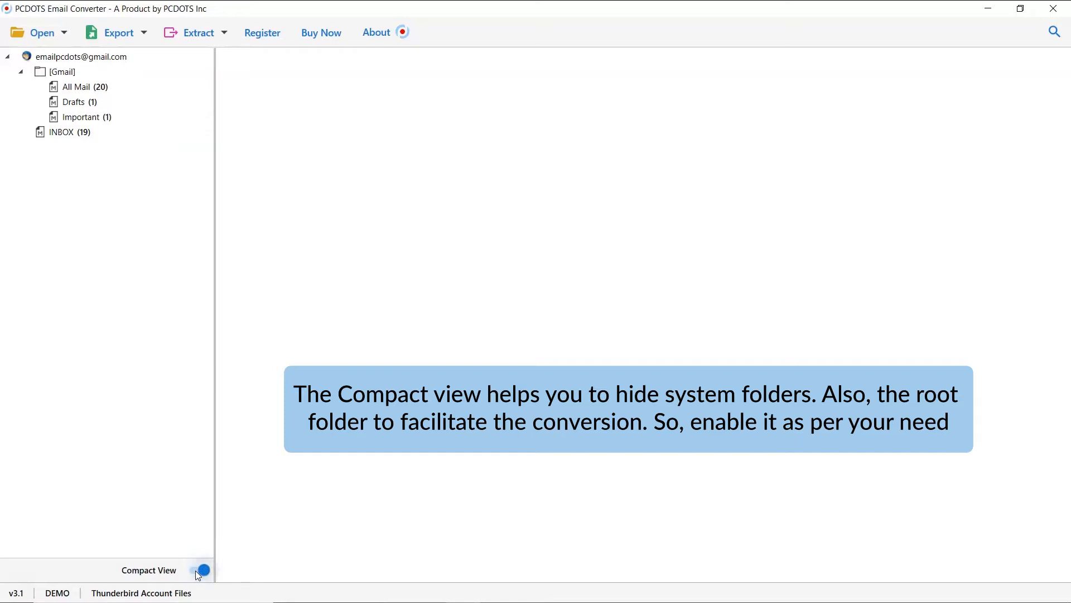
click(201, 569)
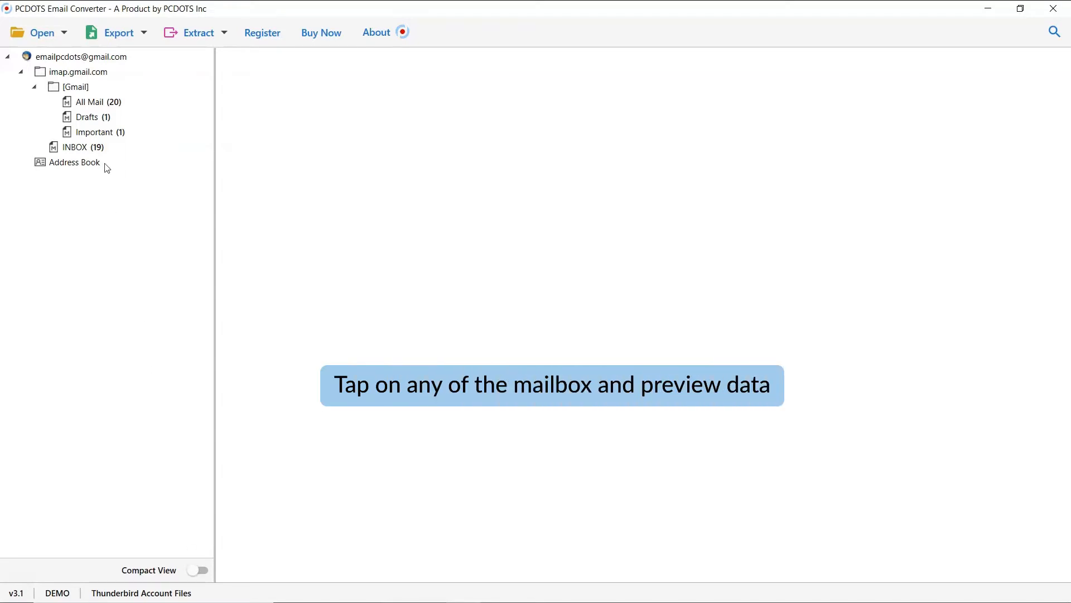
click(90, 101)
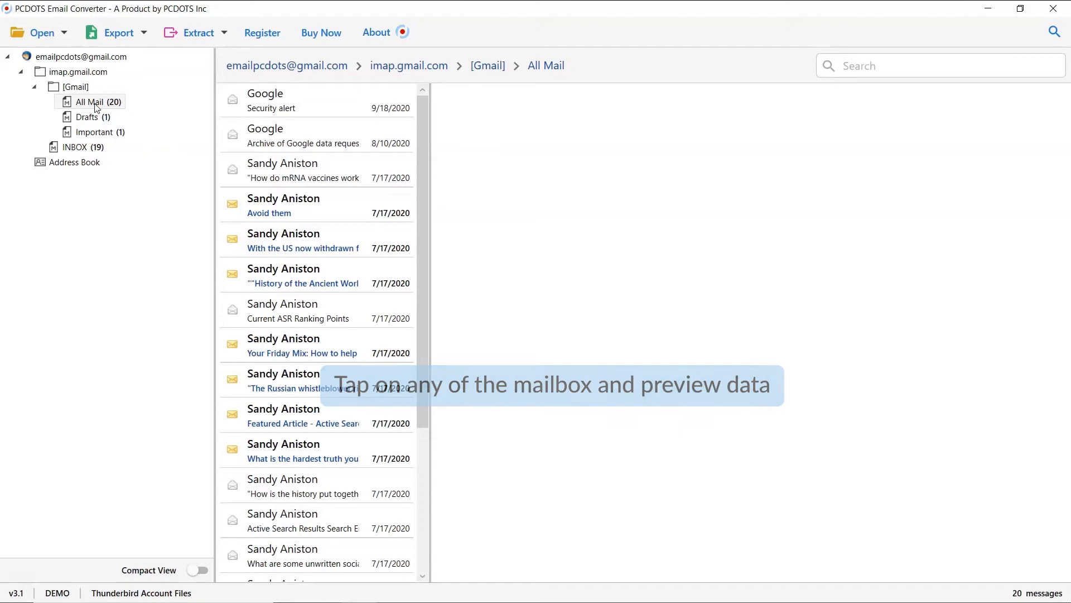
click(314, 275)
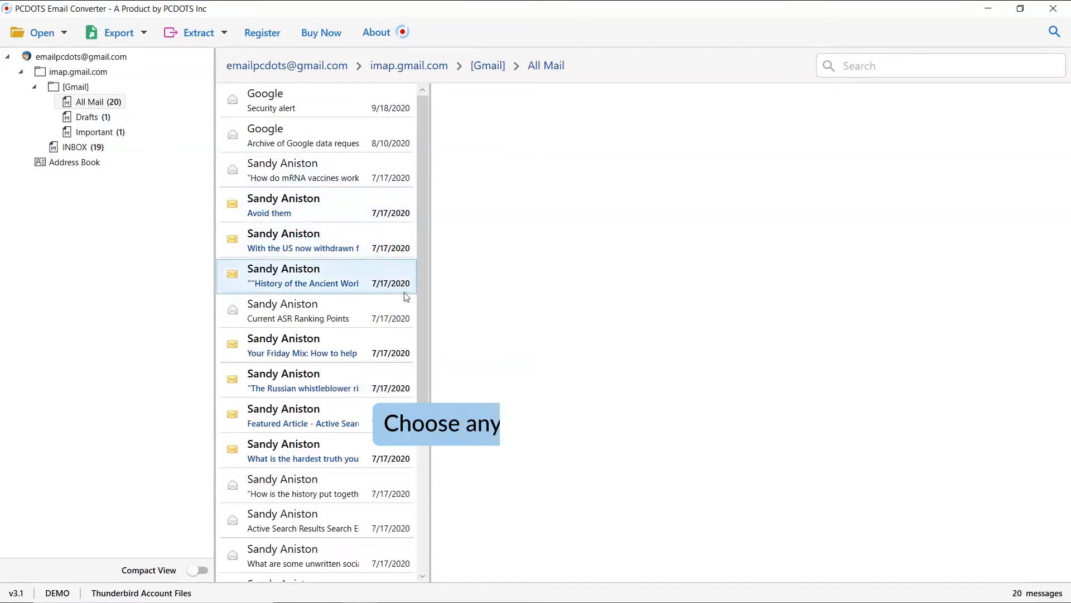
scroll(down, 3)
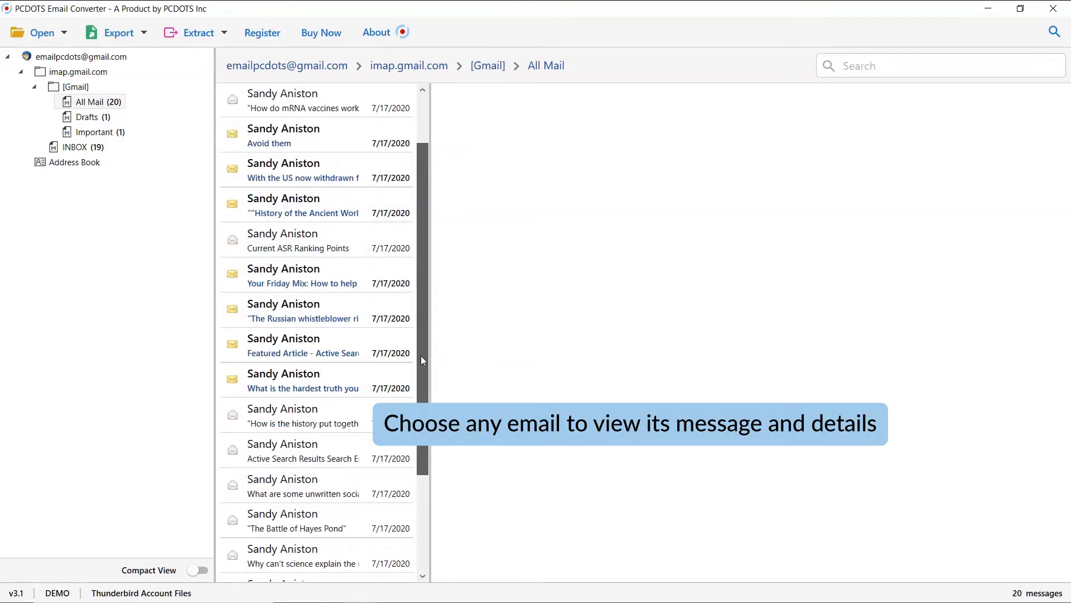
scroll(down, 3)
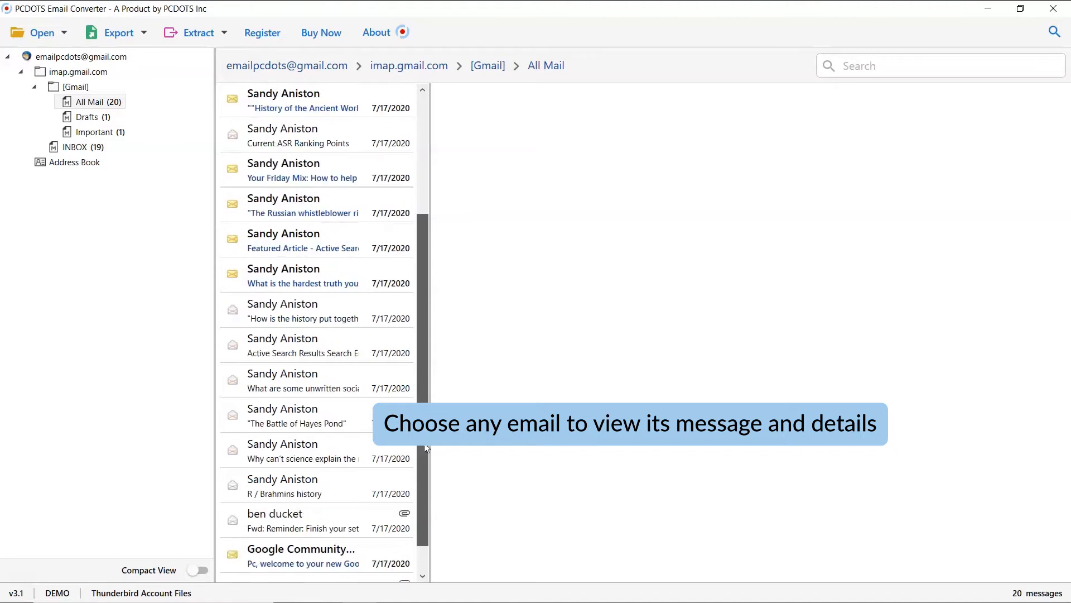
scroll(down, 3)
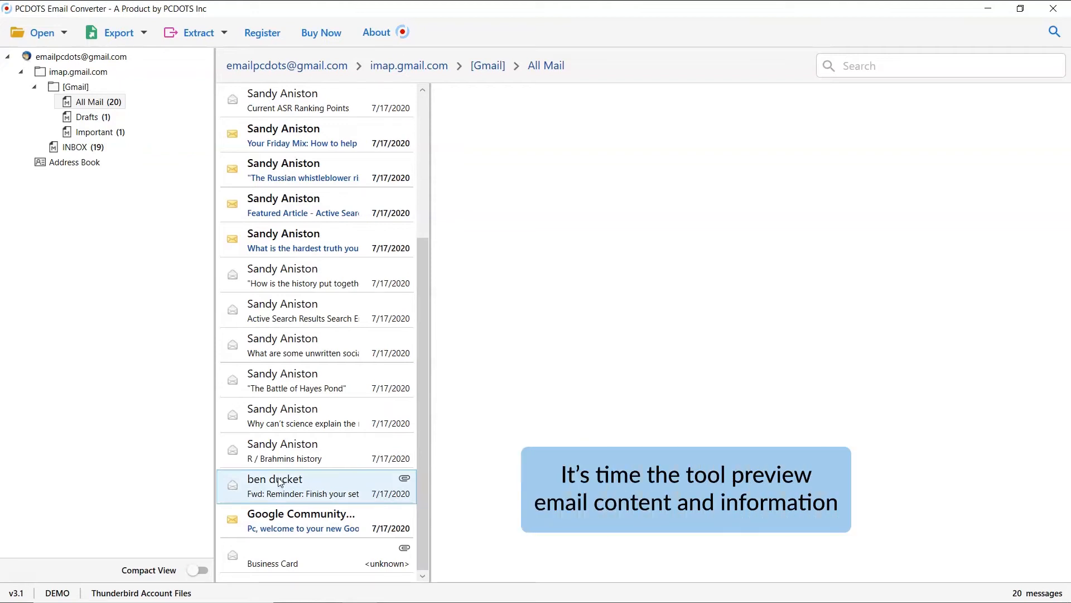
click(303, 486)
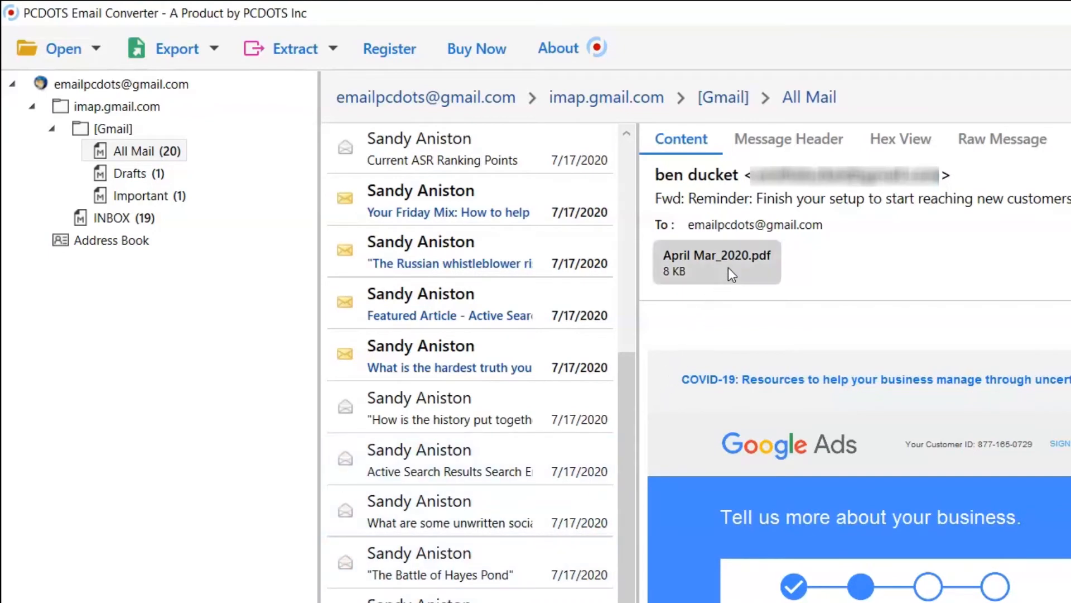
right_click(715, 261)
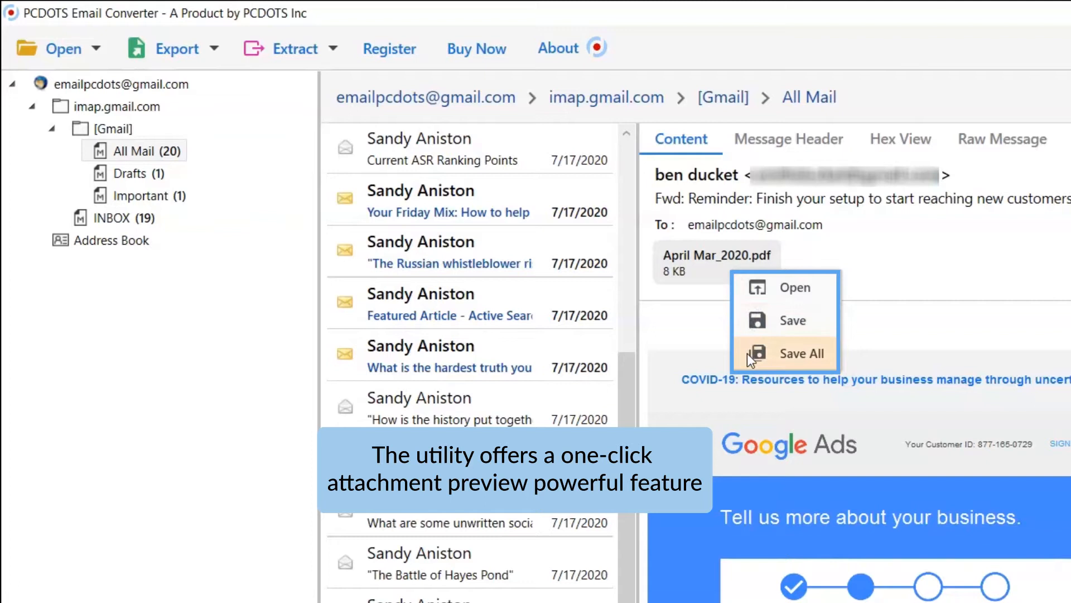
mouse_move(746, 302)
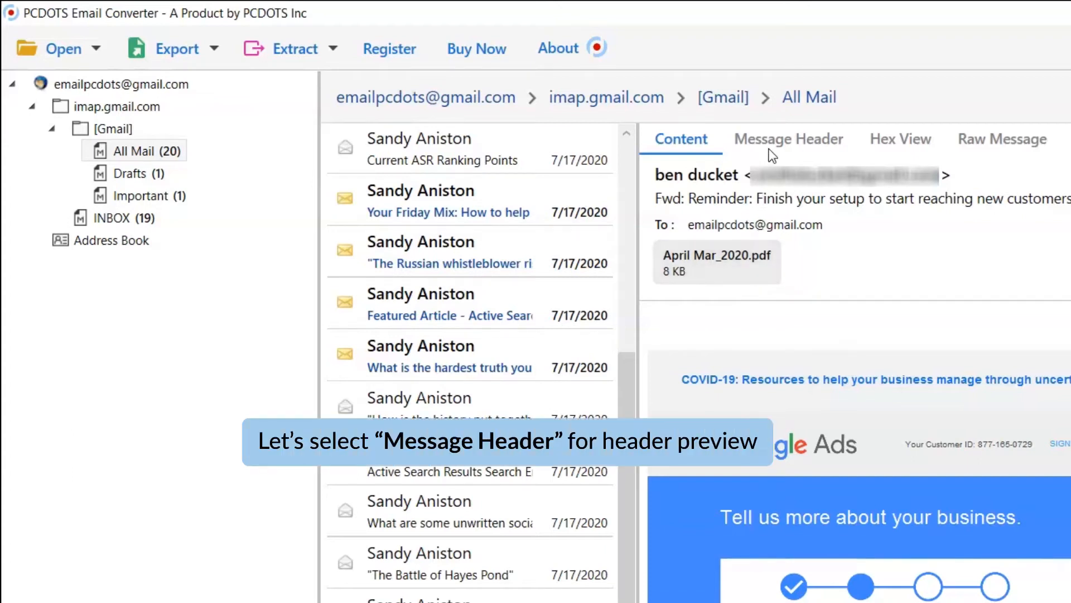
View the forwarded email as Message Header, Hex View and Raw Message, then return to Content.
click(788, 138)
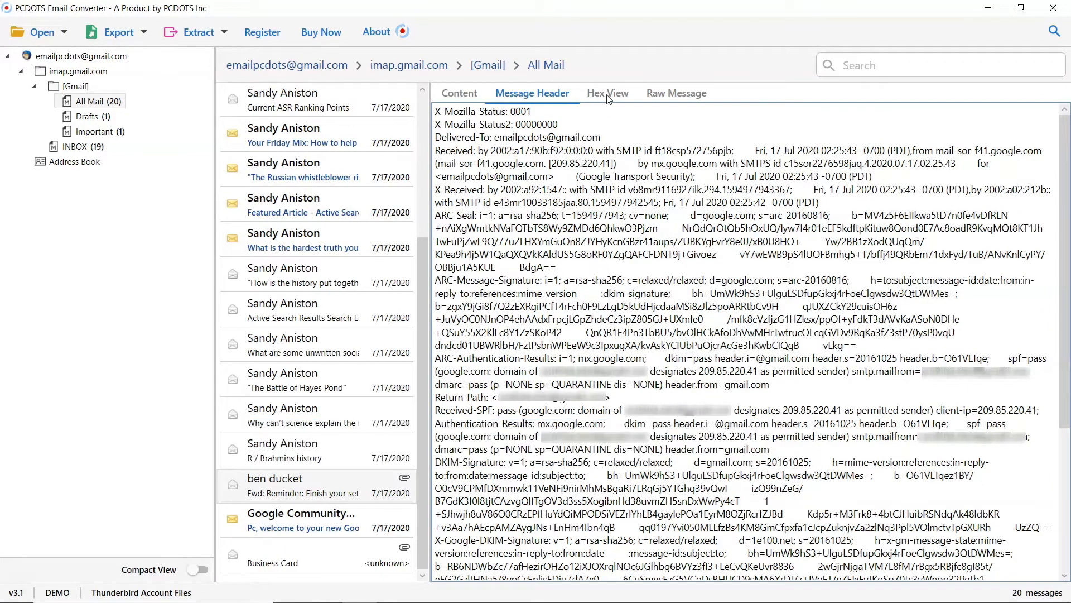
click(606, 93)
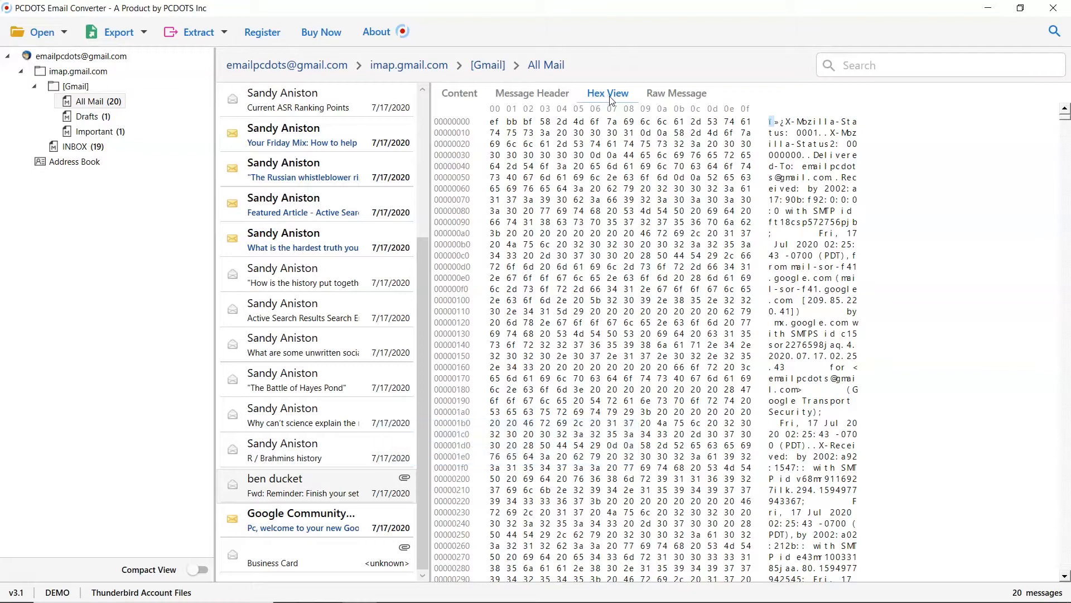
click(676, 93)
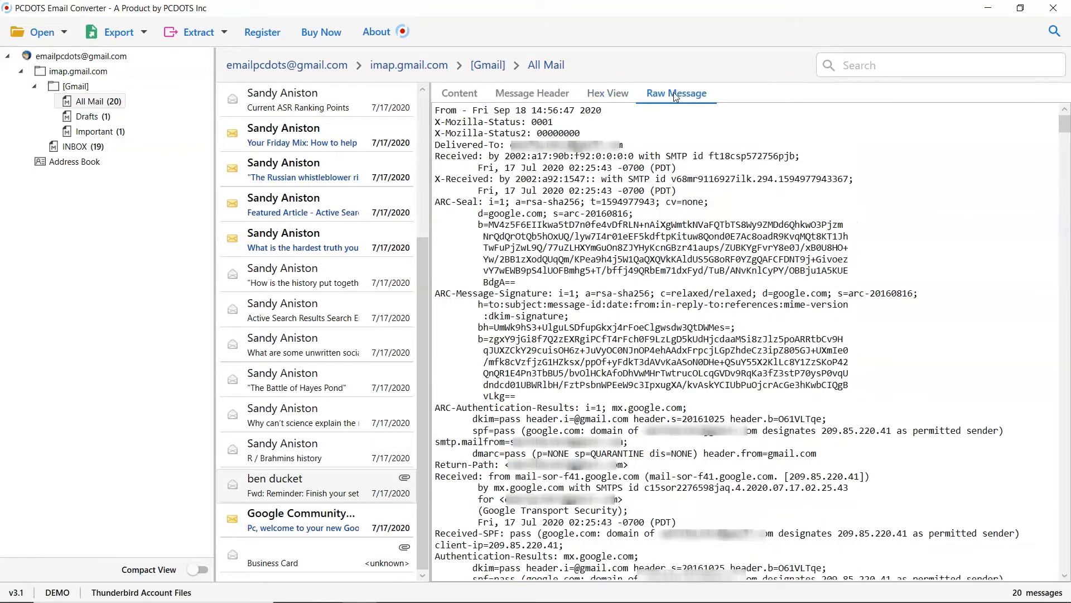
click(675, 93)
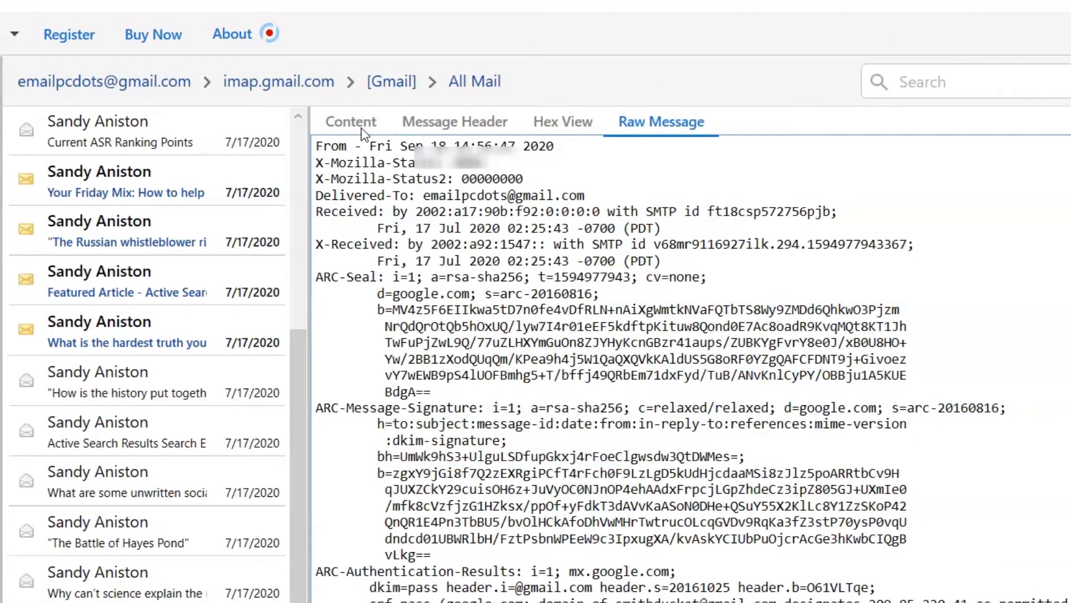
click(350, 121)
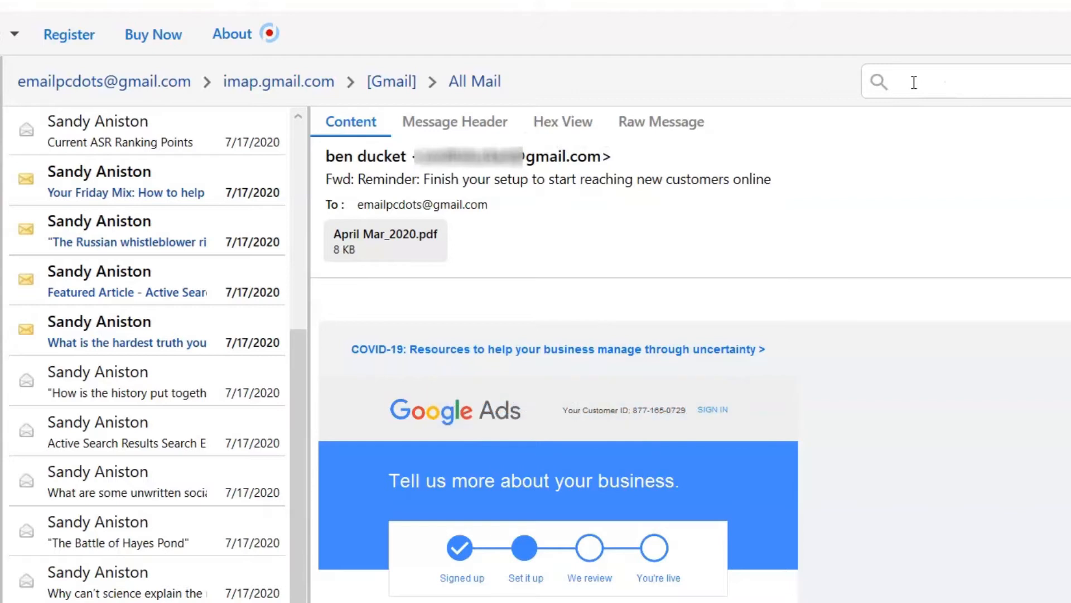
Search All Mail for 'friday', narrowing the list to 2 matching emails.
text(f)
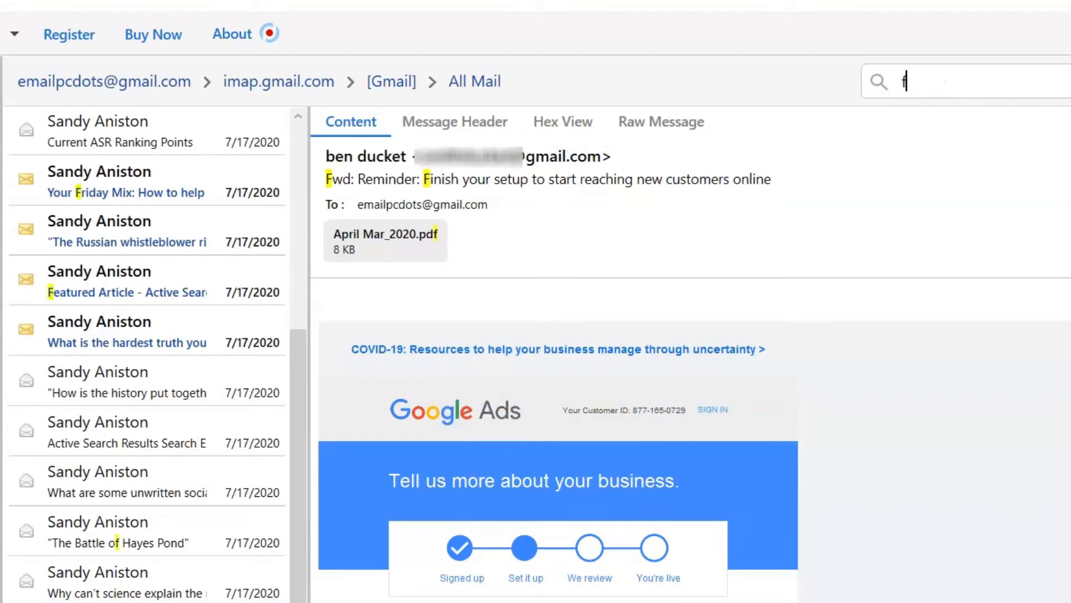
text(riday)
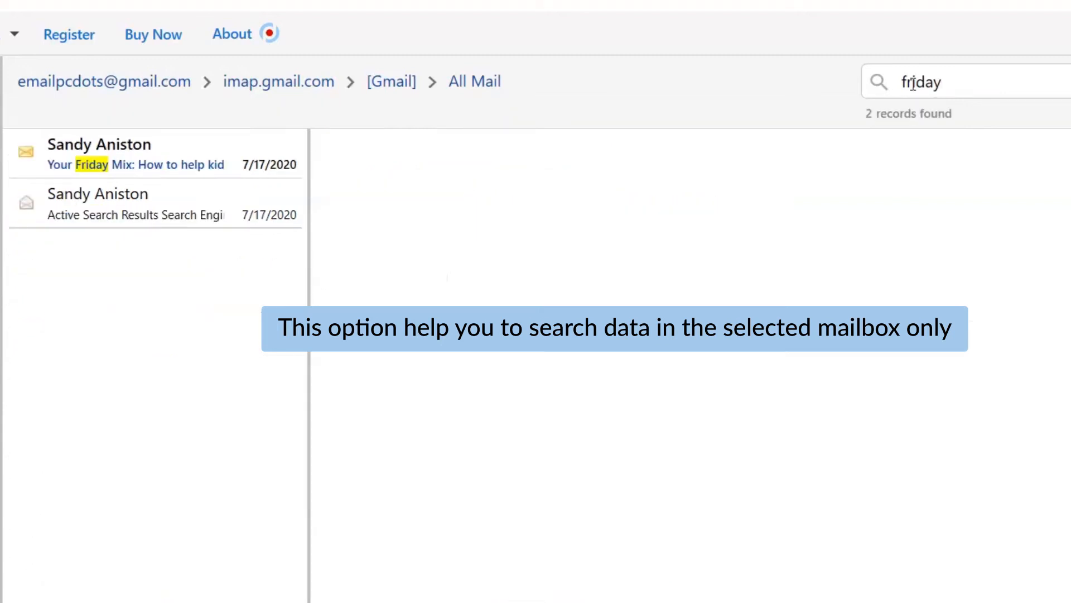
mouse_move(554, 152)
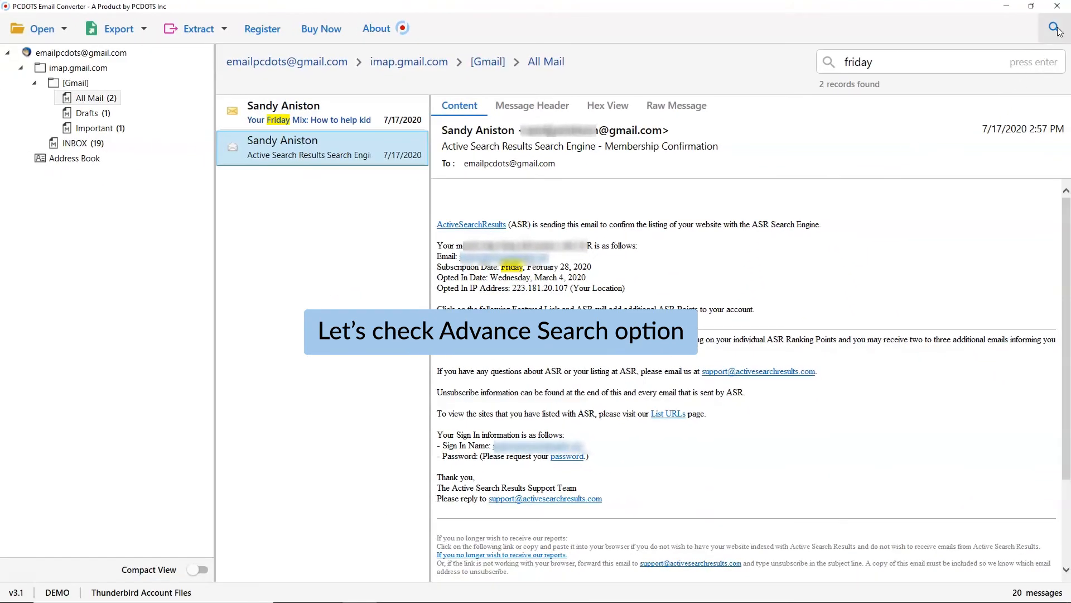
Set Advance Search to look only in Emails, with 'reminder' as the content to find.
click(1055, 28)
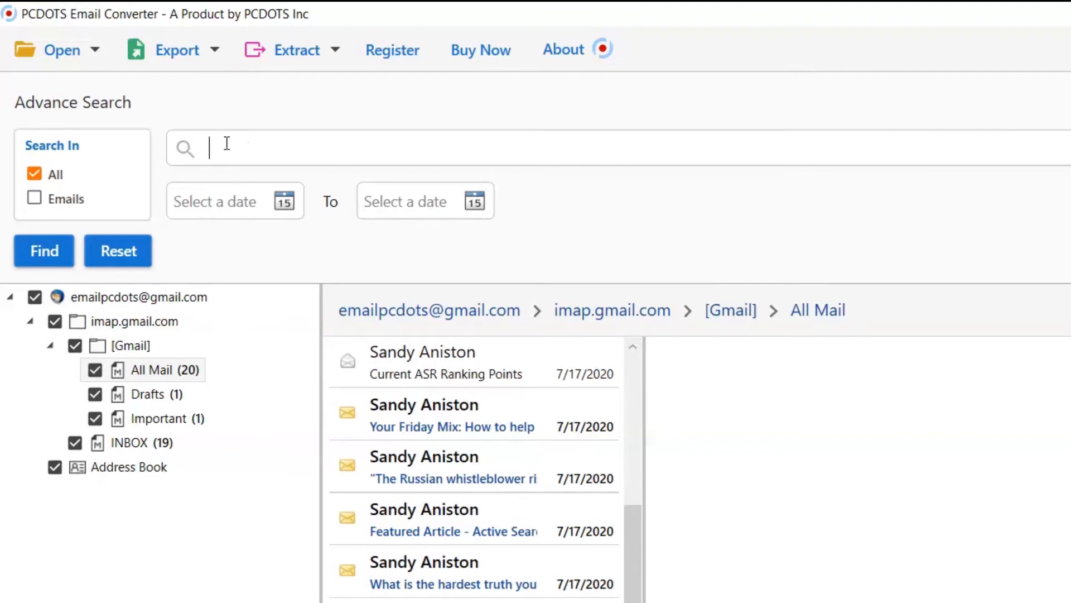
mouse_move(115, 192)
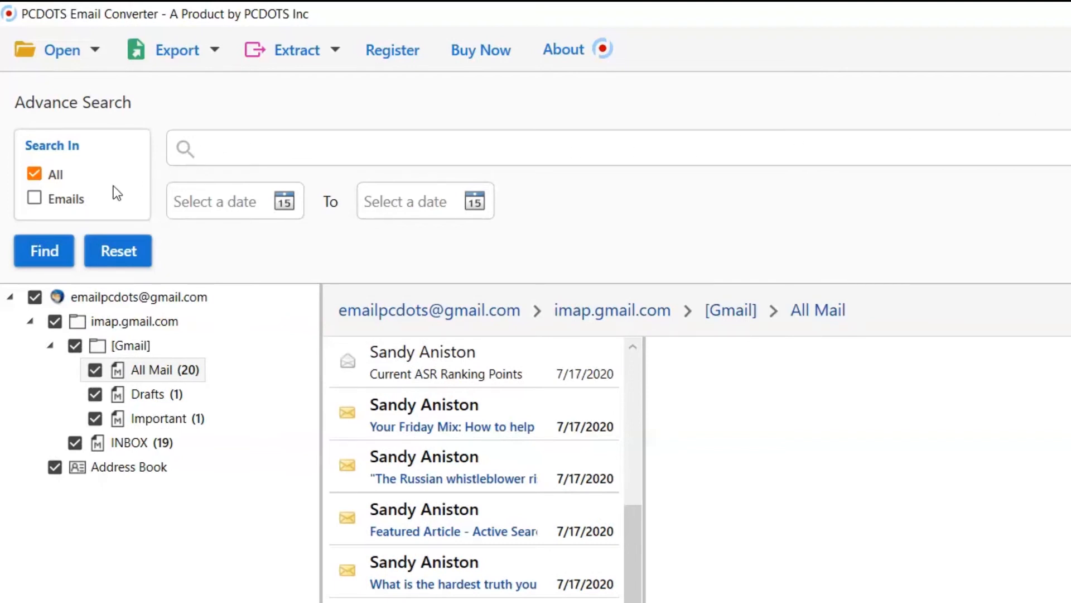
click(34, 198)
text(r)
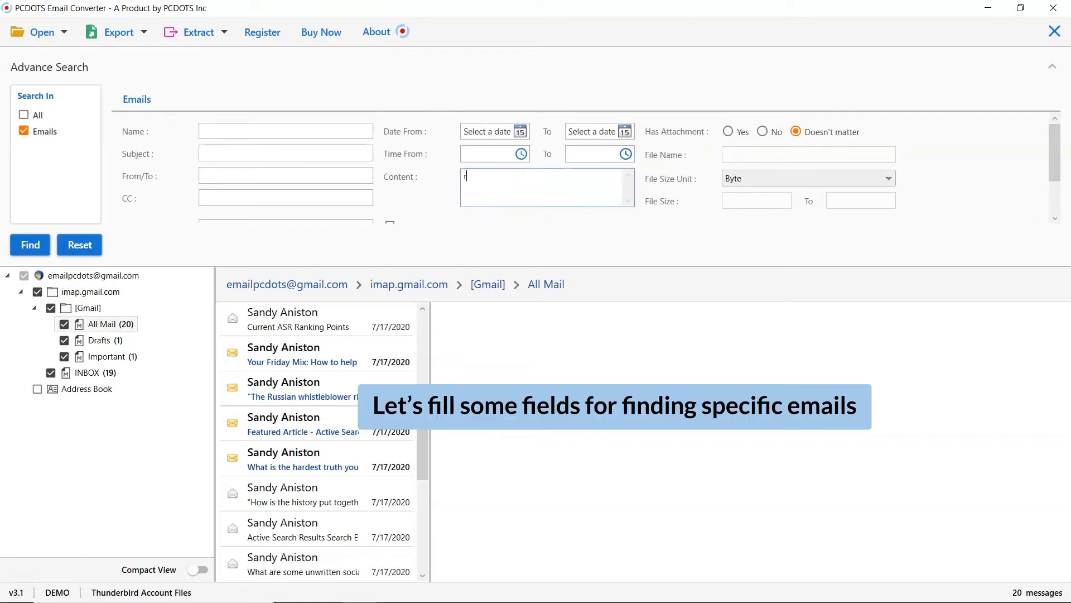
text(emin)
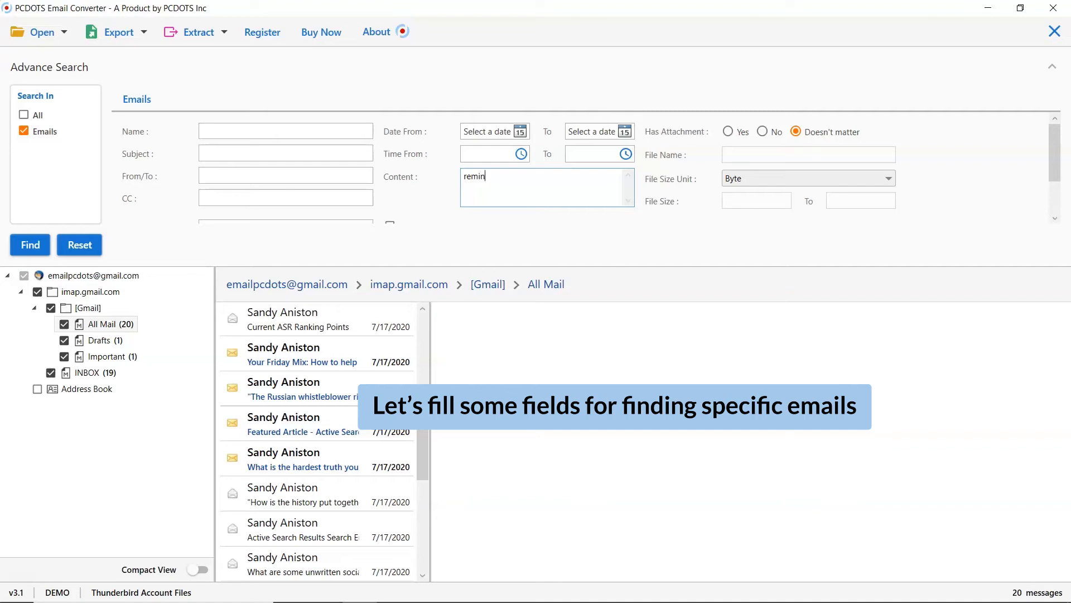
text(der)
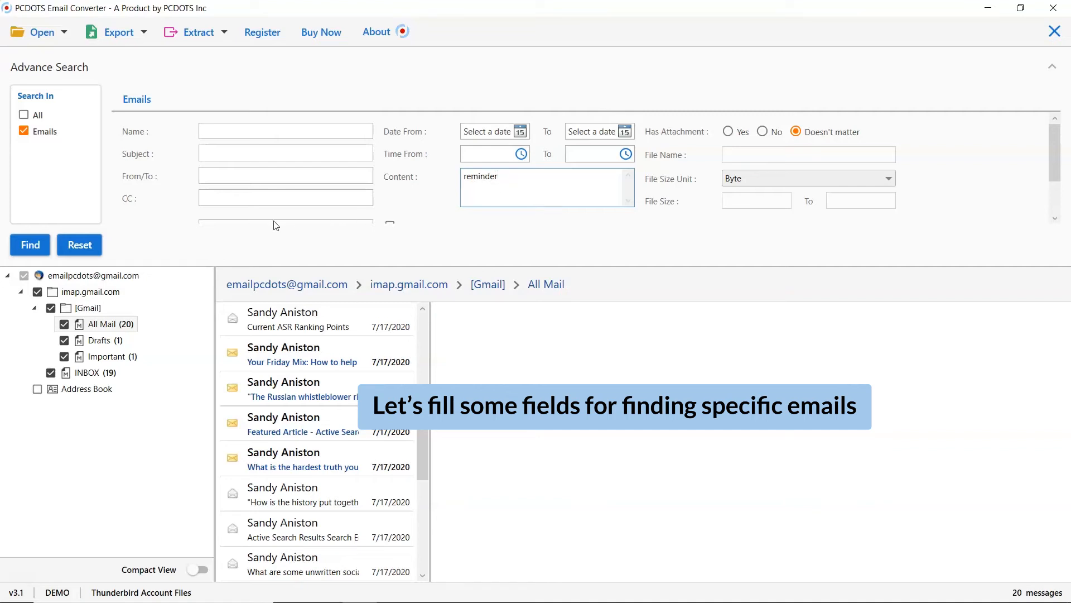
Run the 'reminder' search and preview the Google Community Team welcome email among 2 results.
click(30, 244)
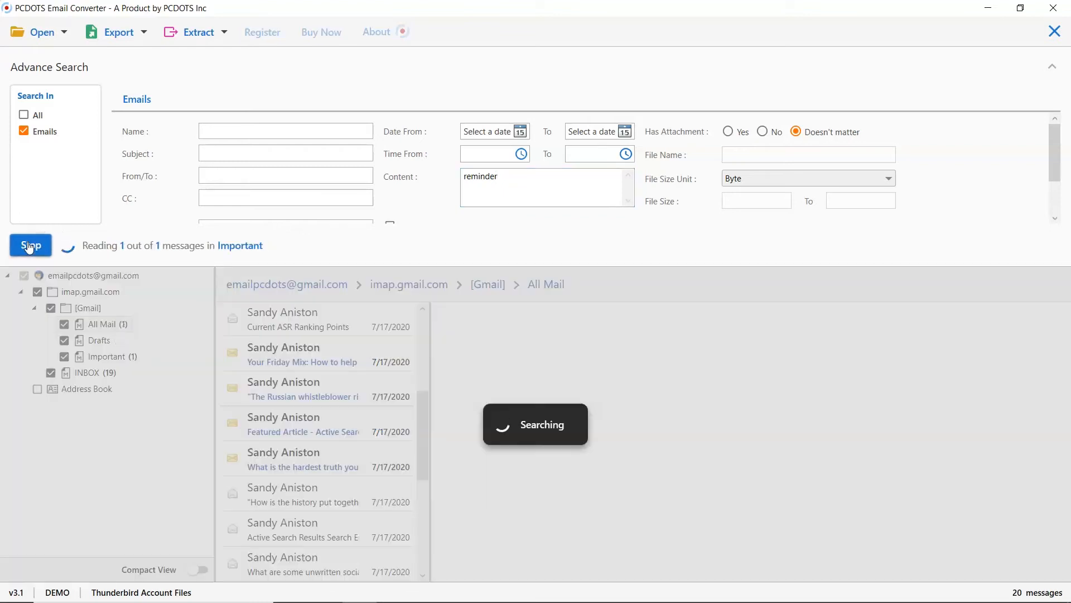
click(30, 246)
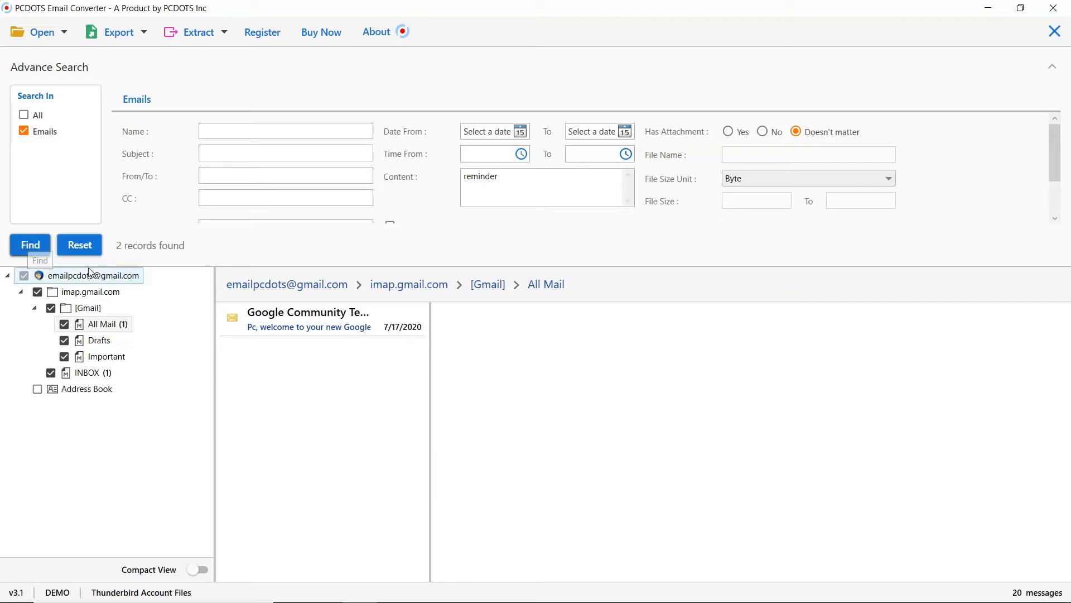
click(308, 318)
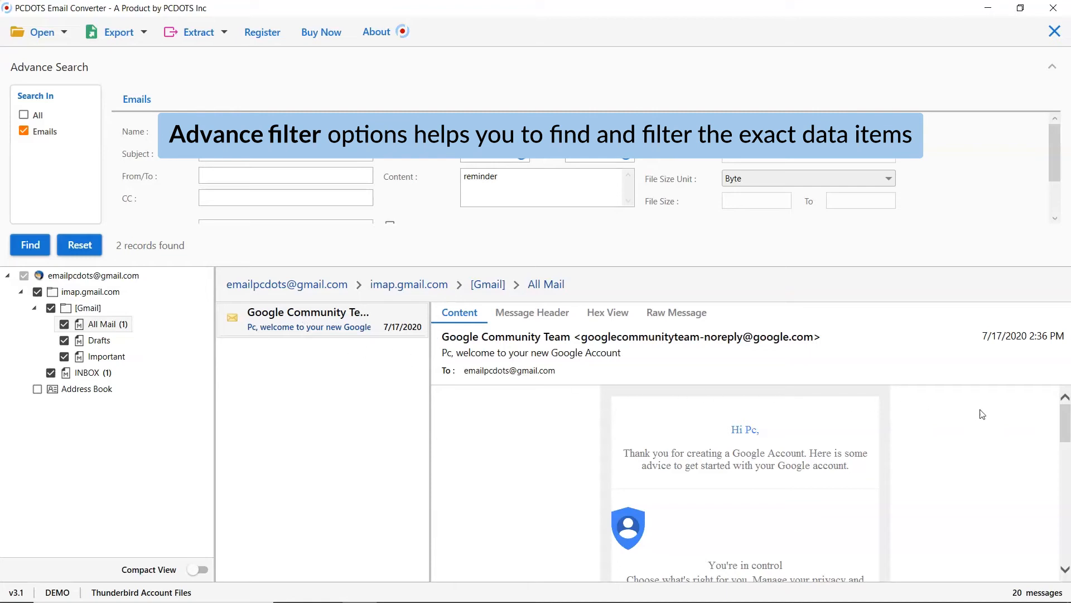
scroll(down, 3)
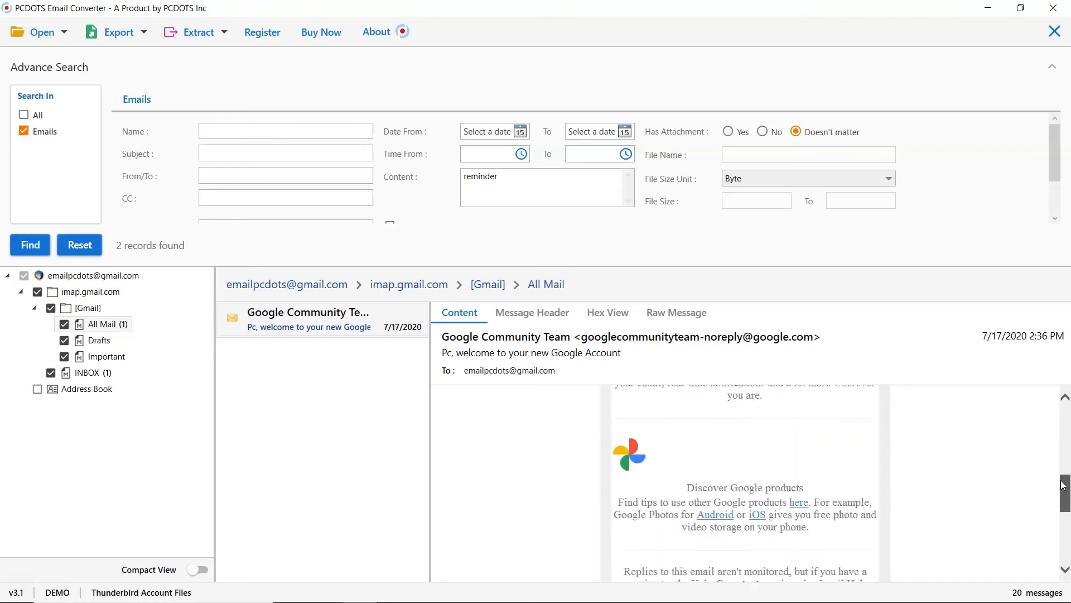
scroll(up, 3)
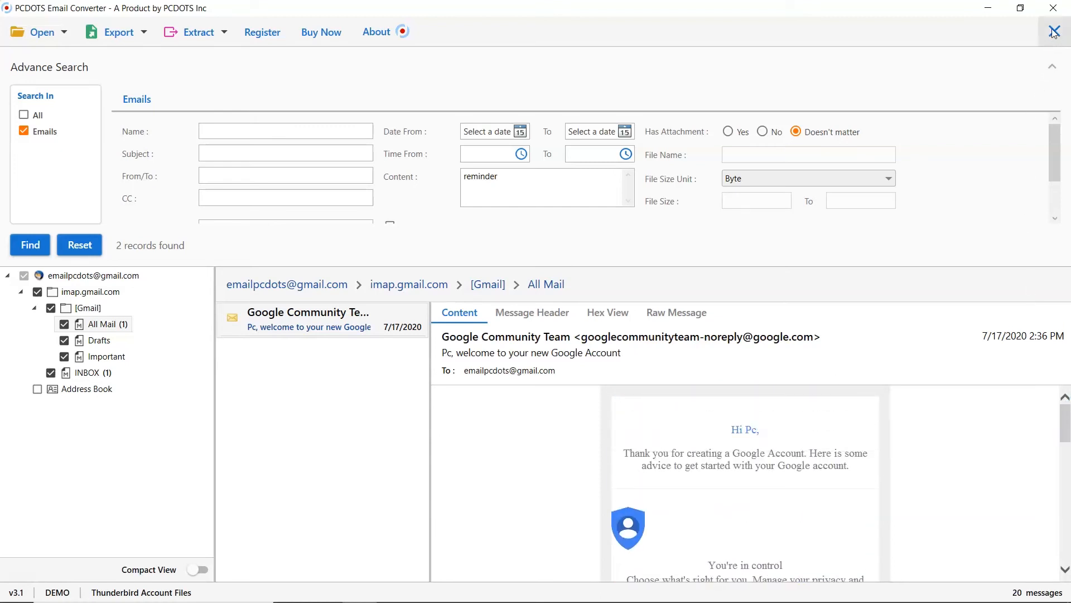
Close Advance Search to return to All Mail and show the Extract dropdown options.
click(1054, 32)
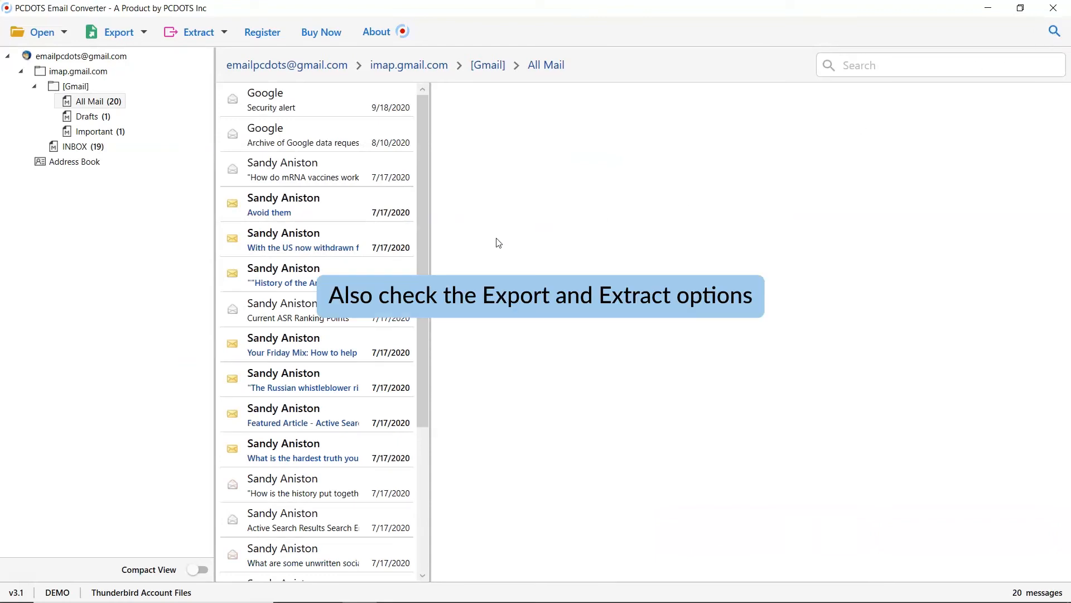
click(117, 32)
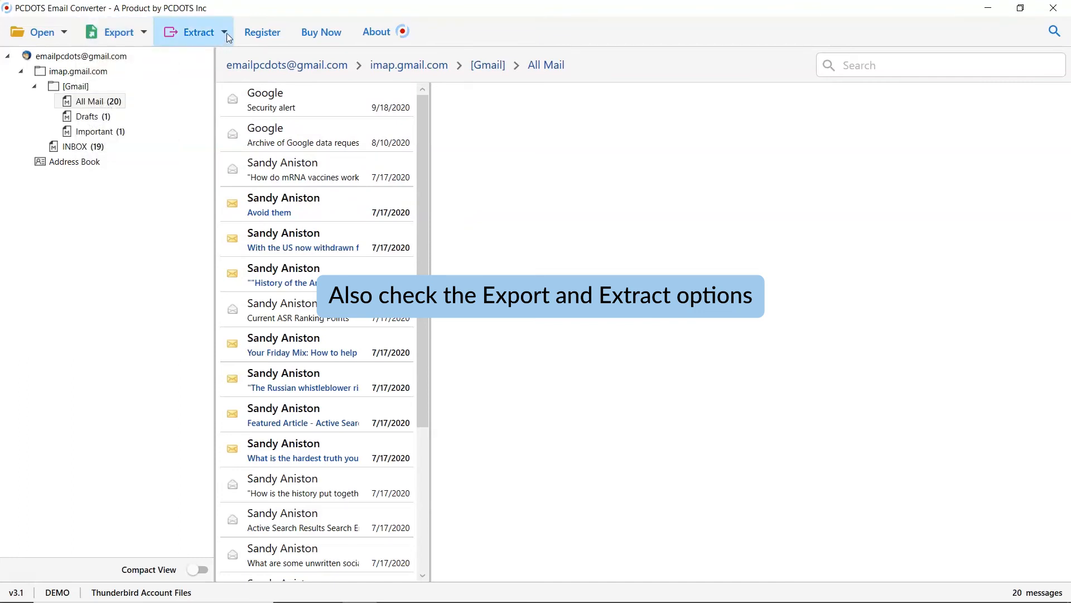
click(199, 33)
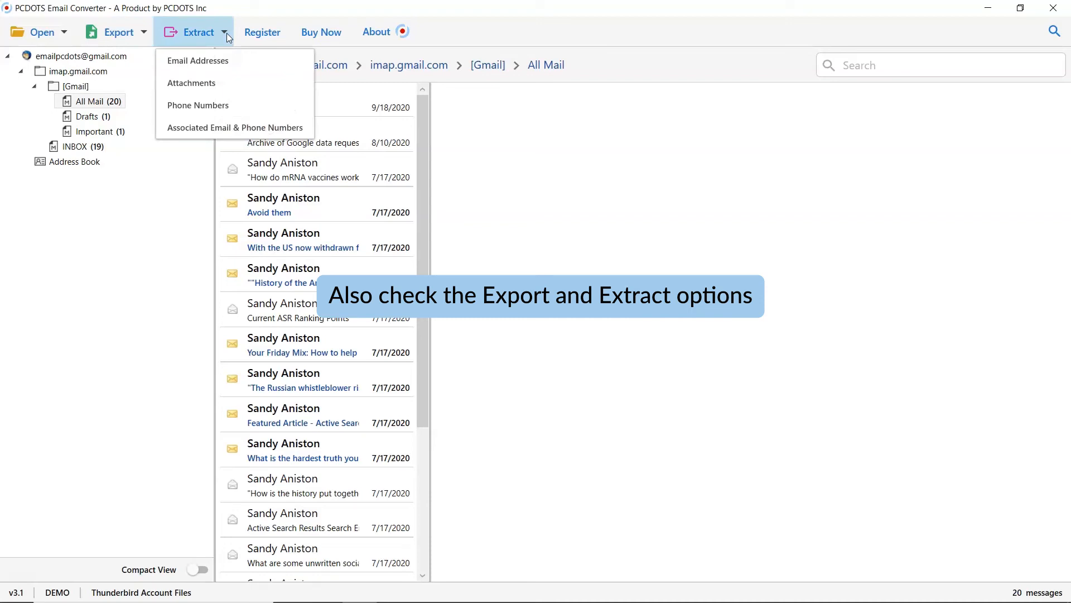